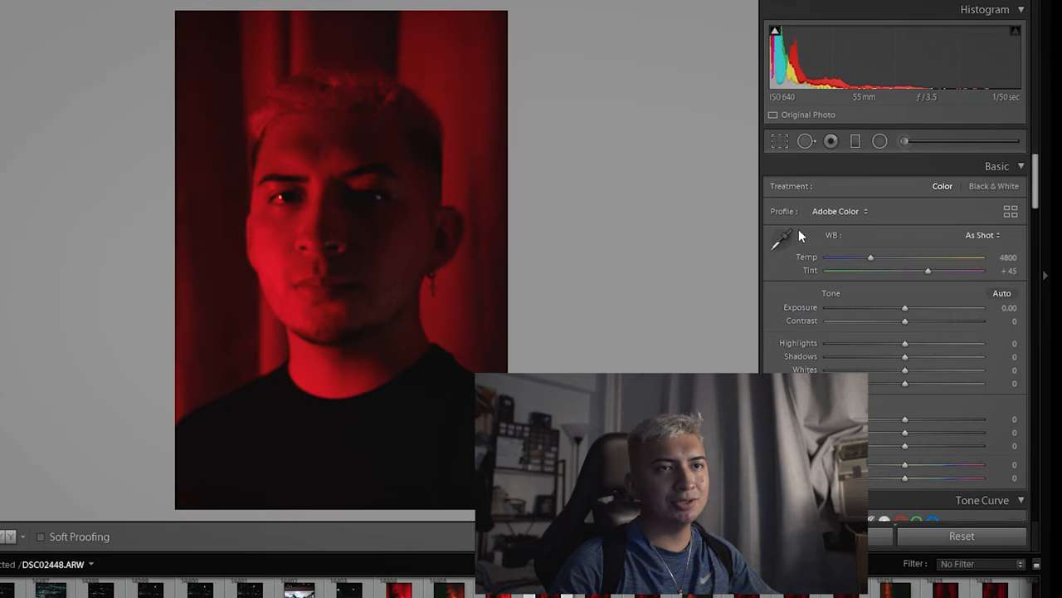
mouse_move(40, 306)
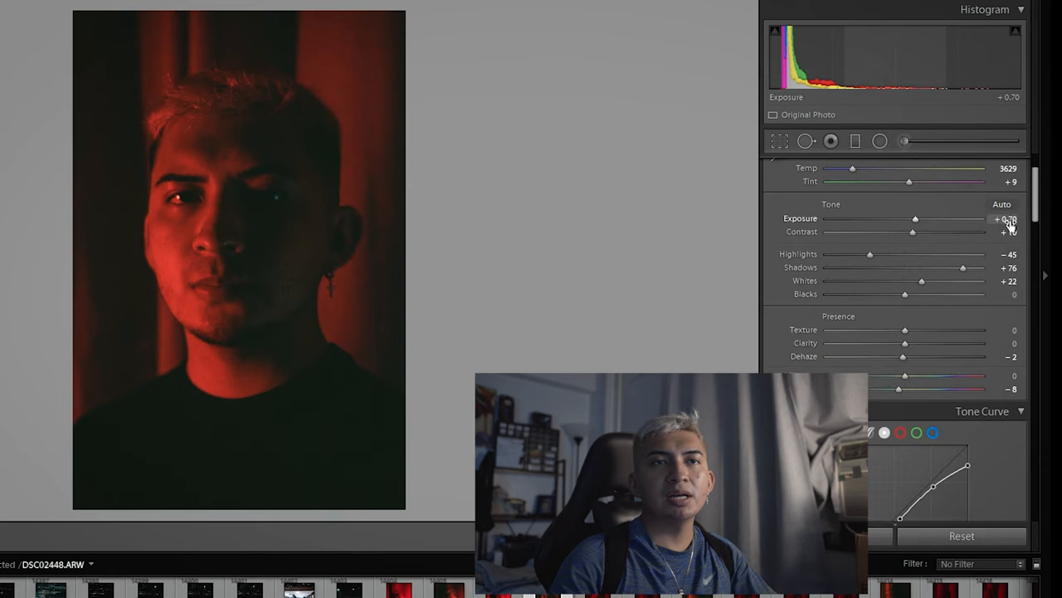
Step: Scroll through the Basic, HSL and Split Toning panels to review the preset's settings
scroll(down, 3)
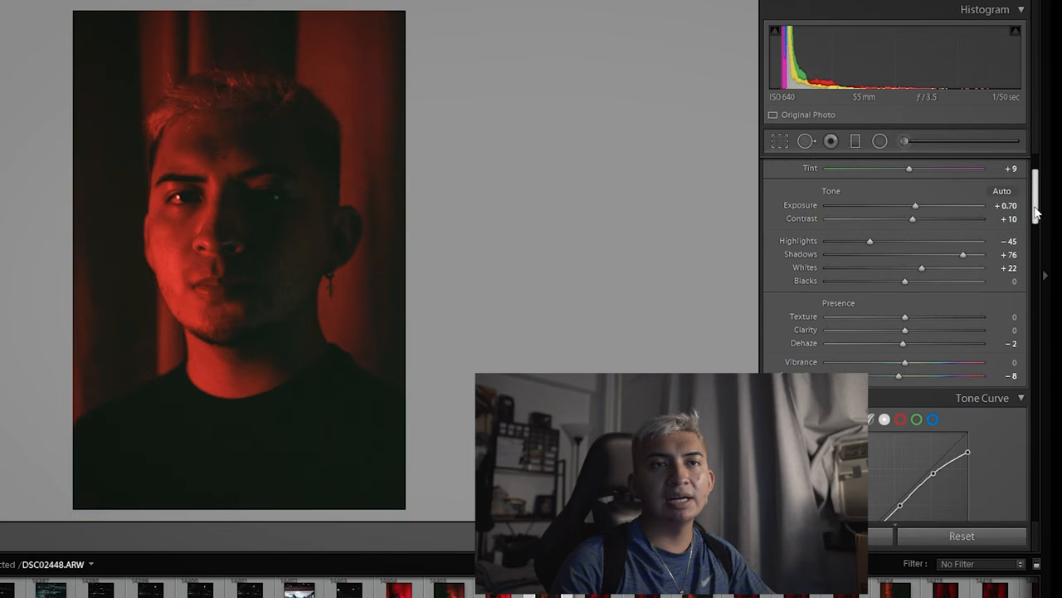
scroll(down, 3)
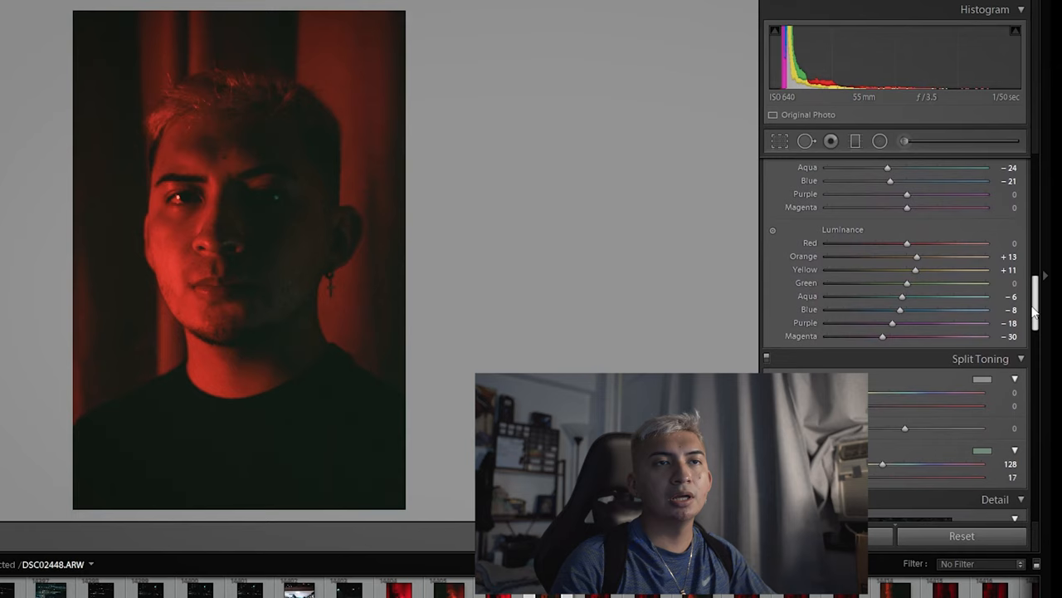
scroll(down, 3)
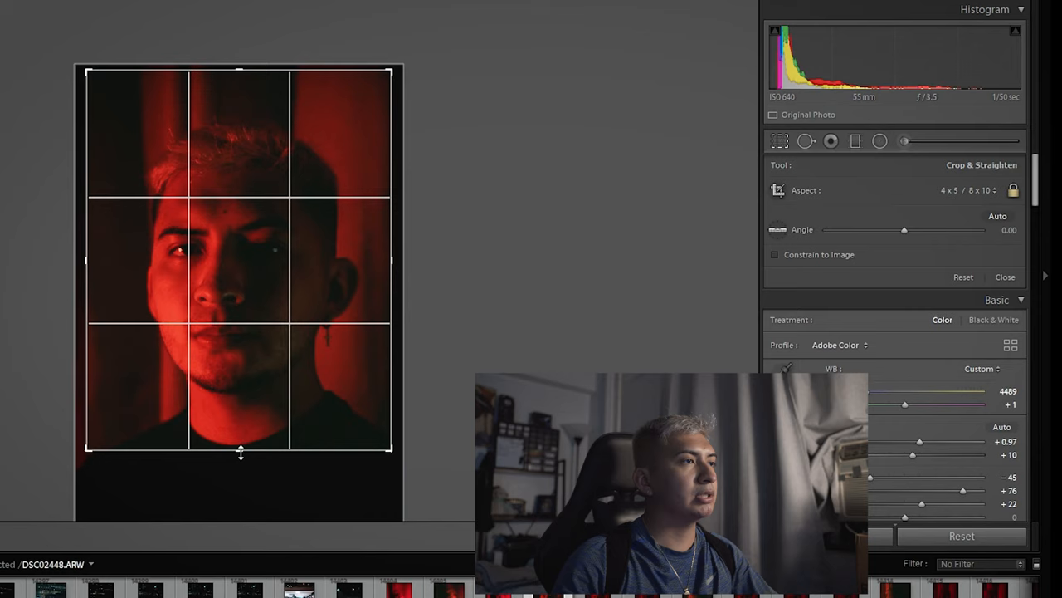
Step: Confirm the 4x5 crop framed around the face
click(1005, 277)
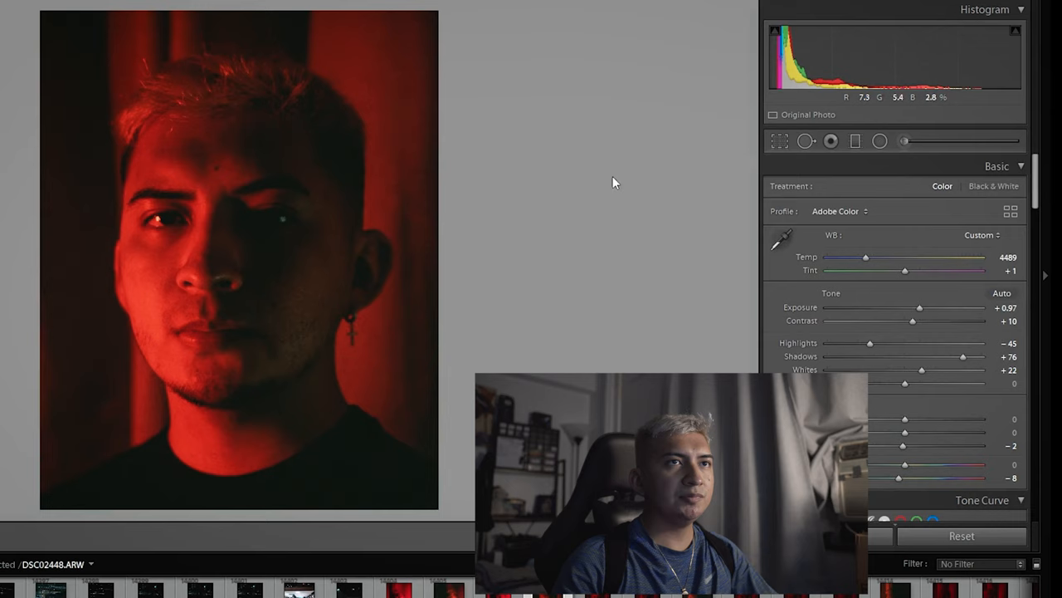
Step: Settle exposure at +1.38 and place a vertical graduated filter across the middle of the face
drag(920, 307, 942, 307)
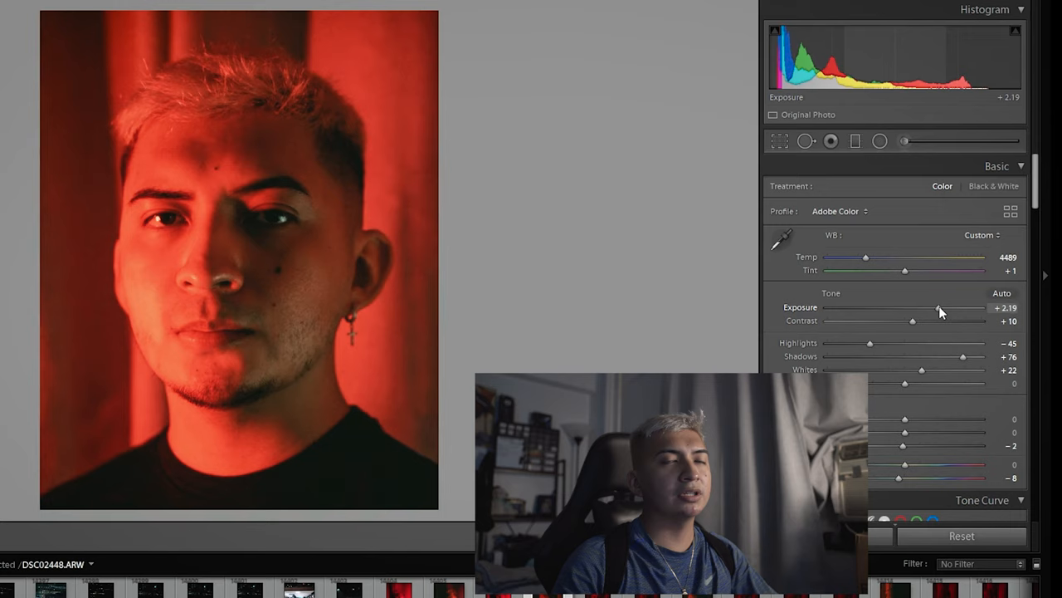
drag(940, 307, 901, 307)
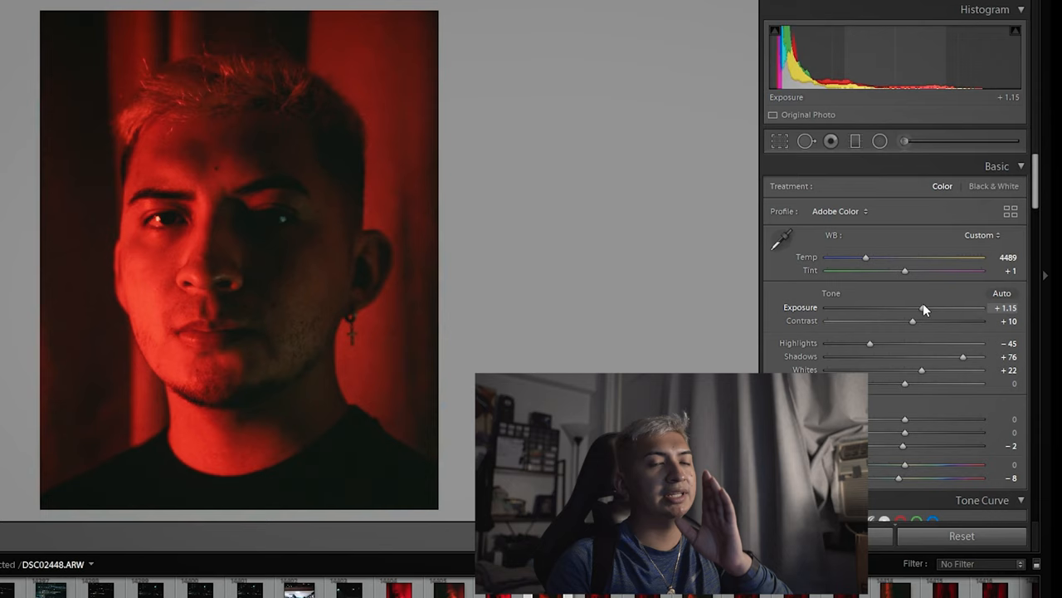
drag(934, 308, 920, 308)
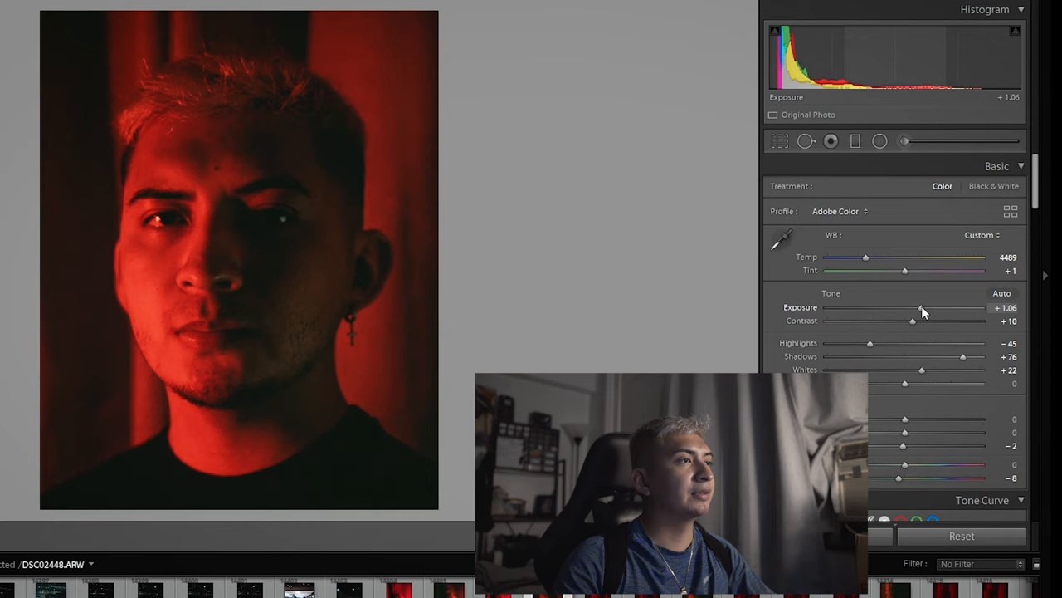
click(854, 141)
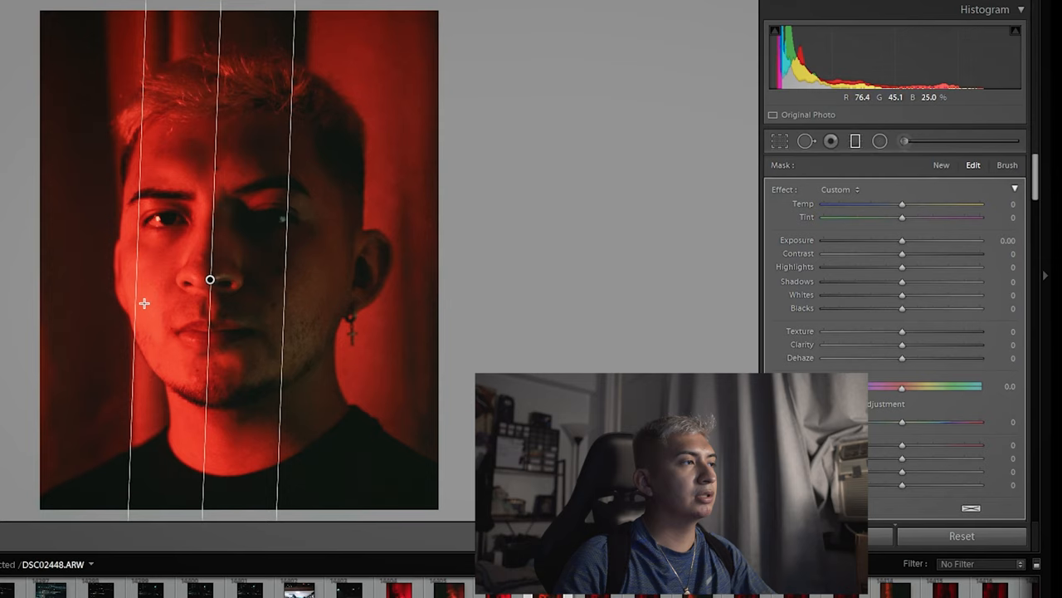
drag(902, 240, 878, 240)
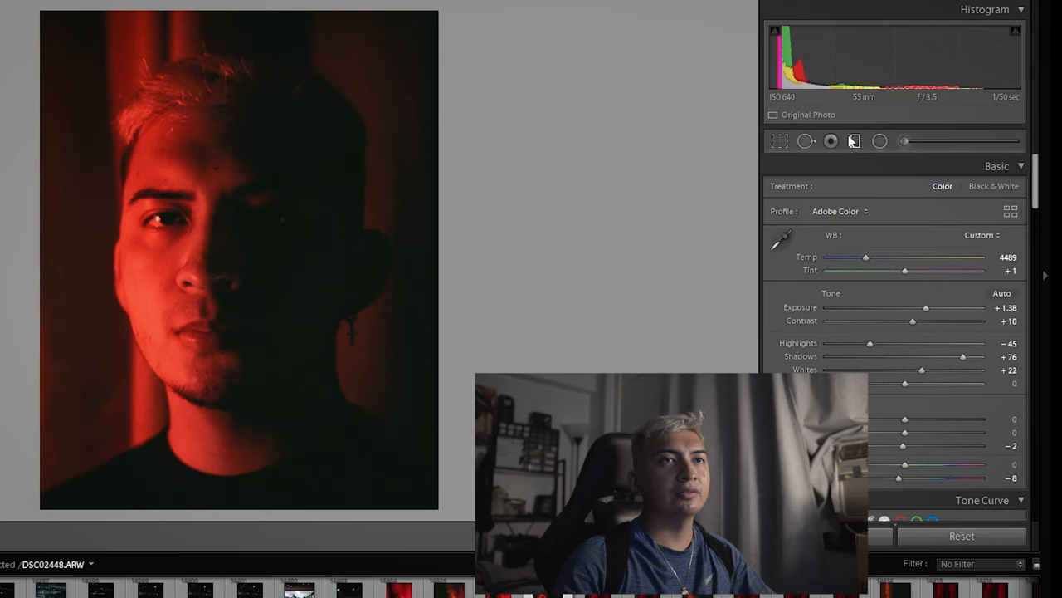
Step: Fine-tune the half-face gradient's exposure, contrast, highlights, shadows and whites
click(855, 140)
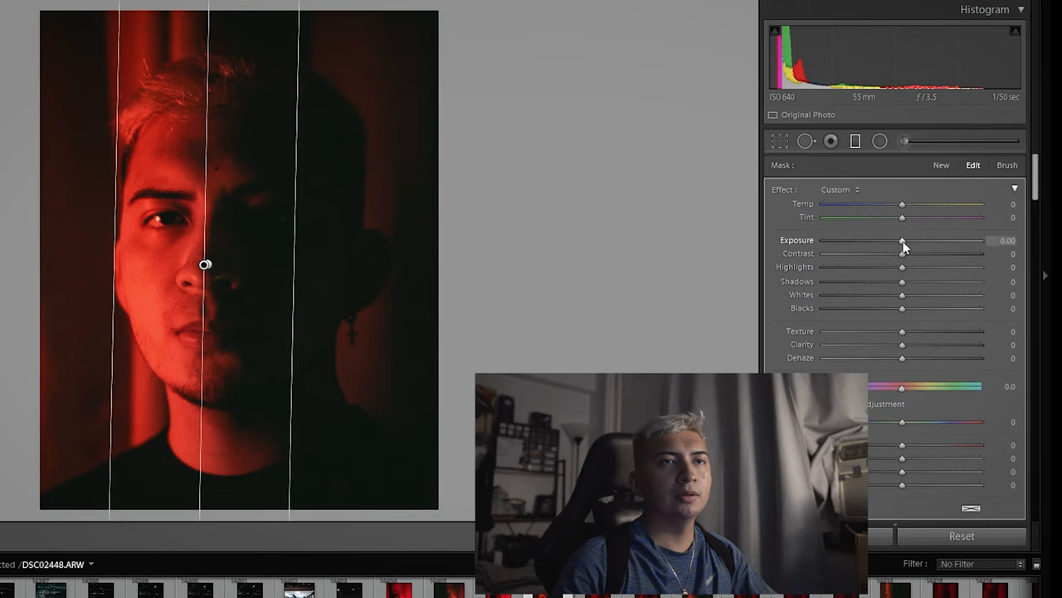
drag(903, 240, 897, 240)
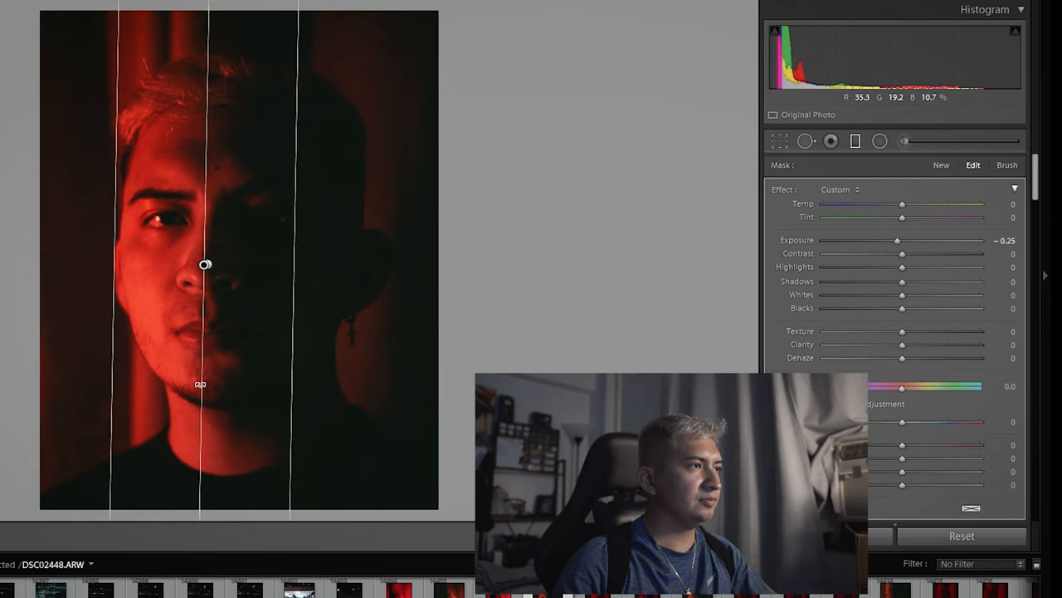
drag(897, 240, 903, 240)
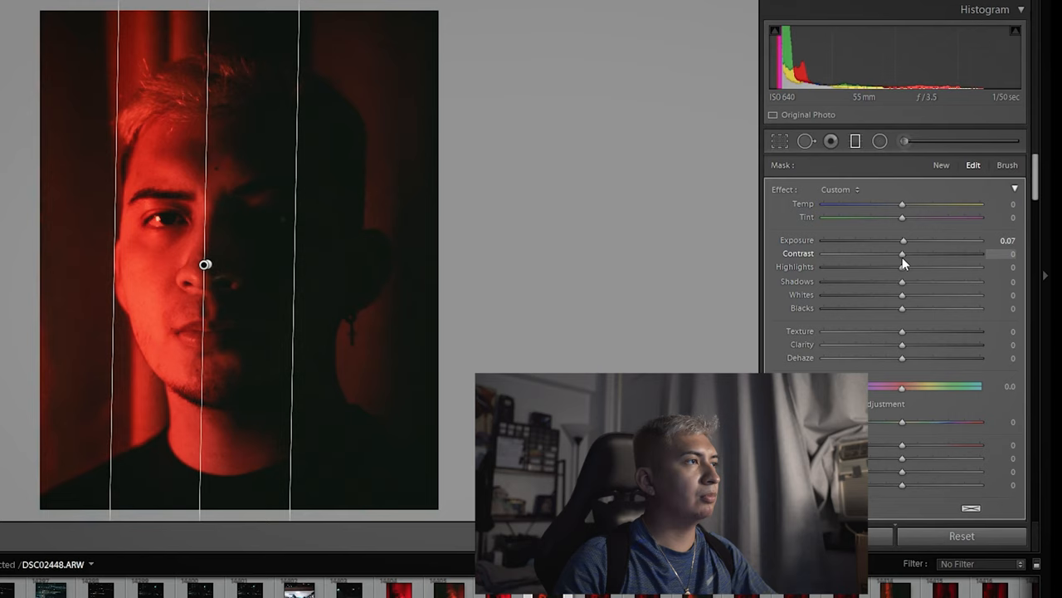
drag(902, 254, 894, 253)
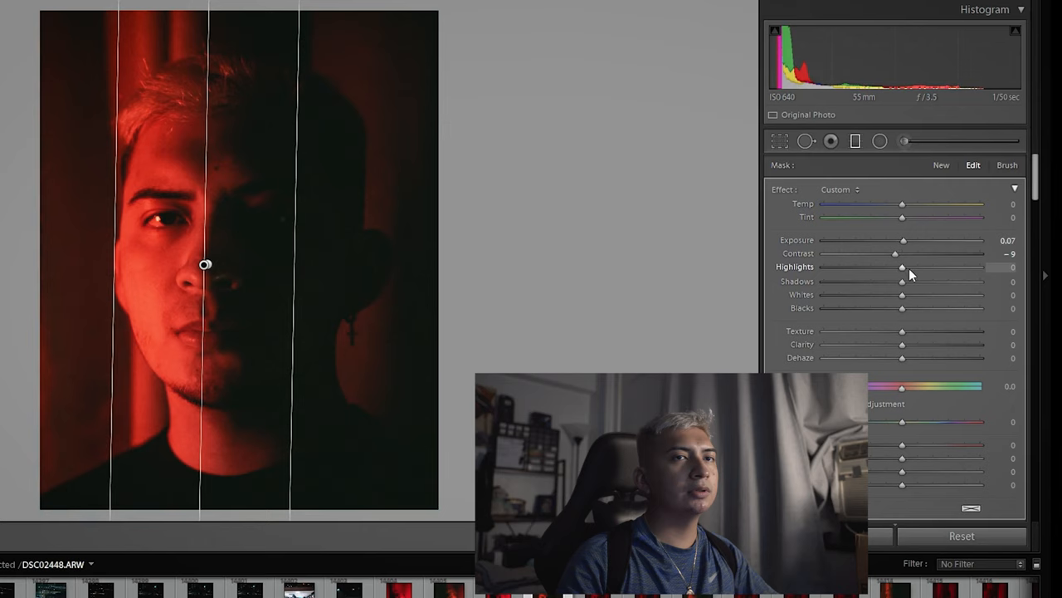
drag(903, 267, 902, 267)
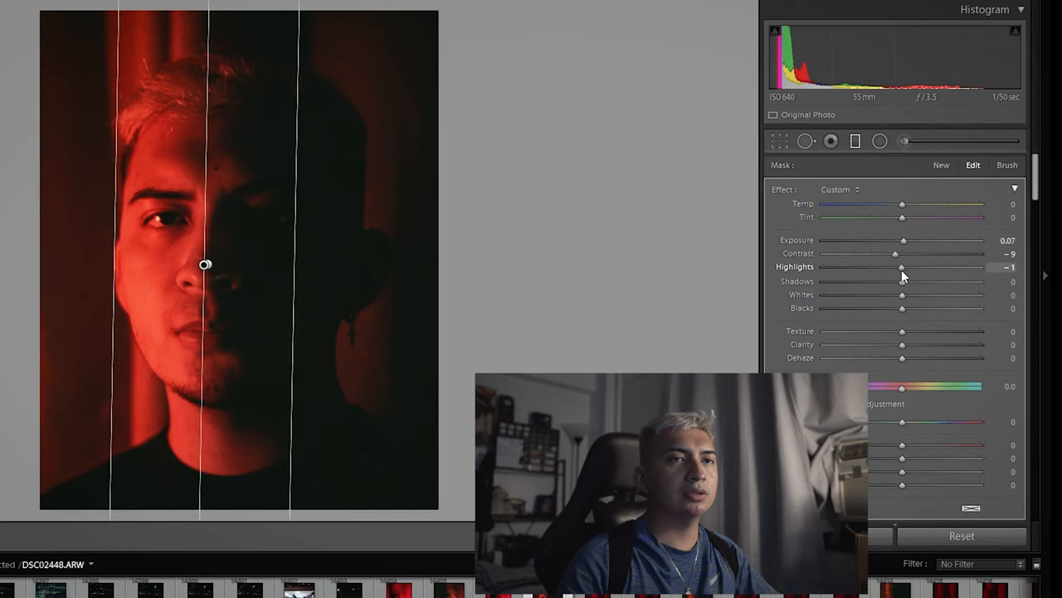
drag(901, 281, 938, 281)
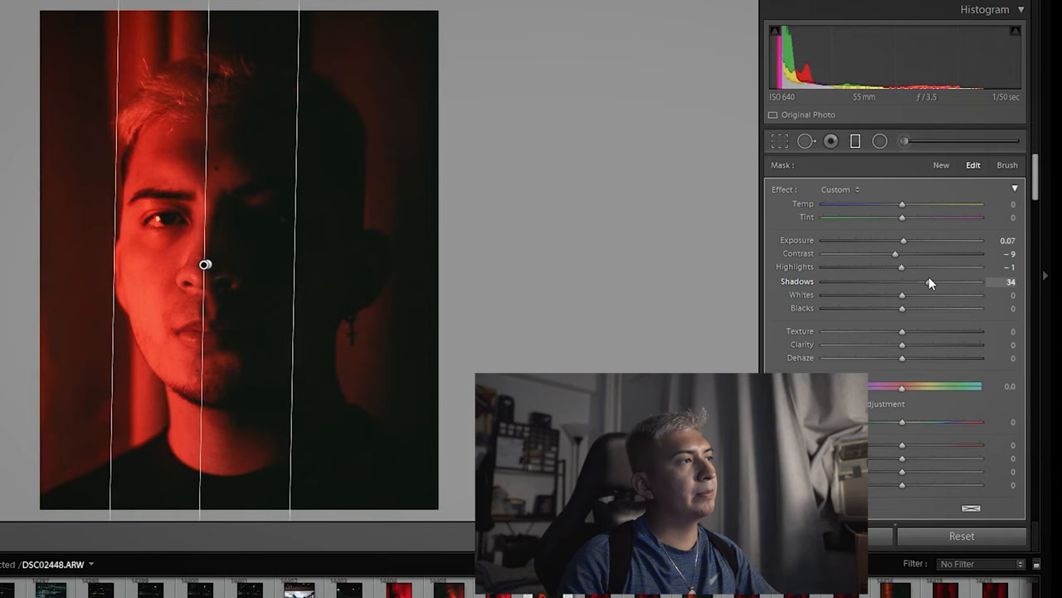
drag(902, 295, 894, 294)
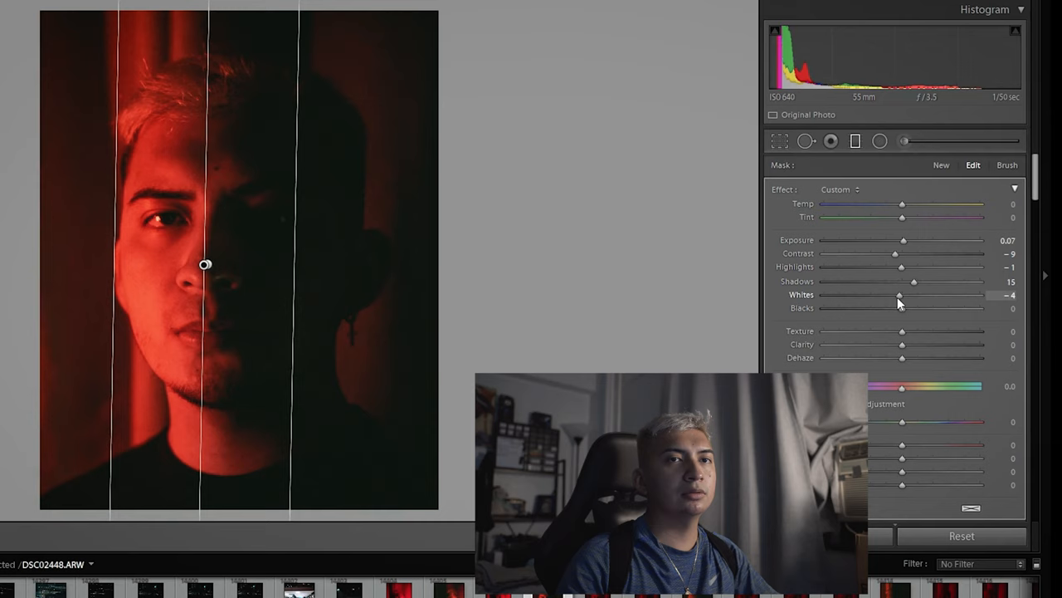
drag(903, 308, 907, 308)
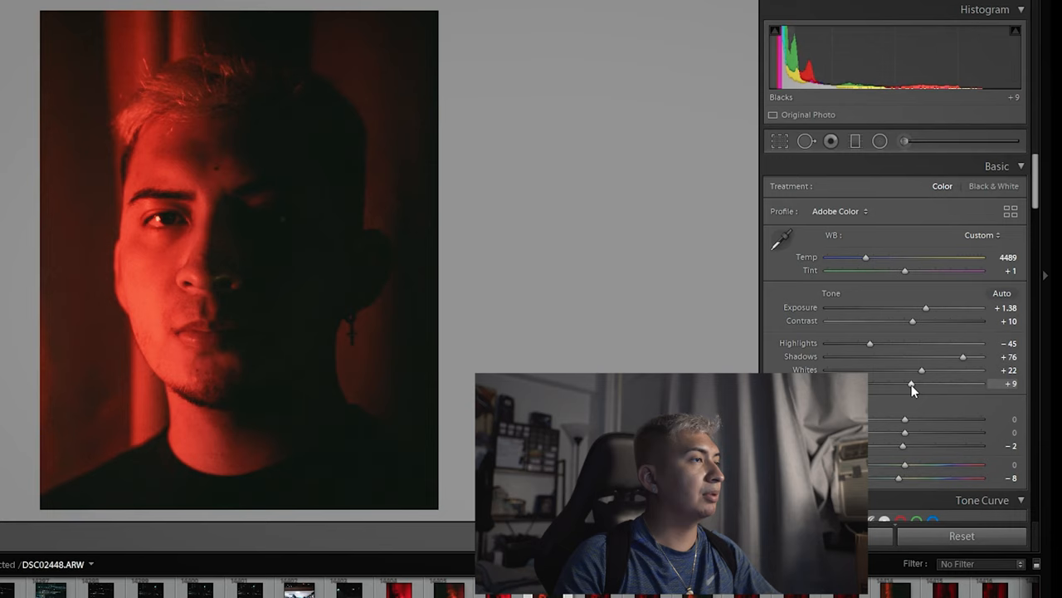
Step: Lift the blacks to +32 and trim exposure to +1.24
drag(912, 383, 926, 383)
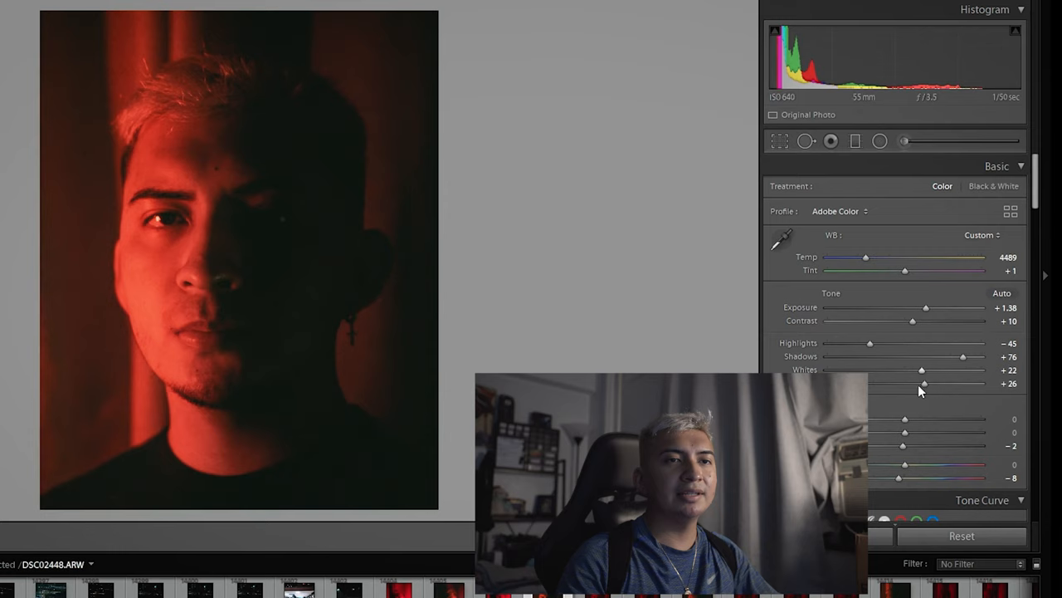
drag(921, 383, 891, 383)
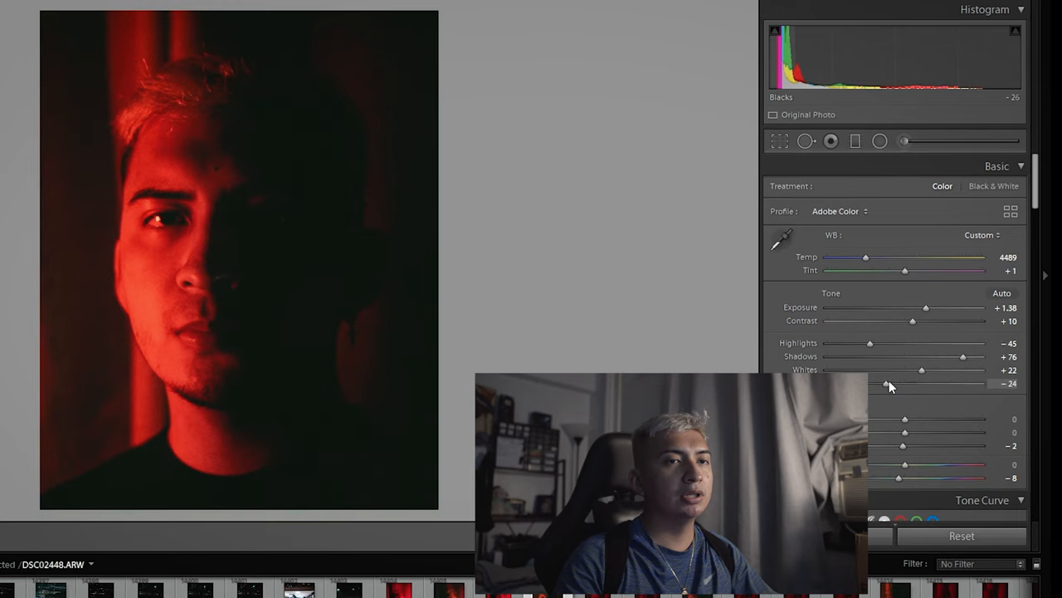
drag(927, 308, 923, 308)
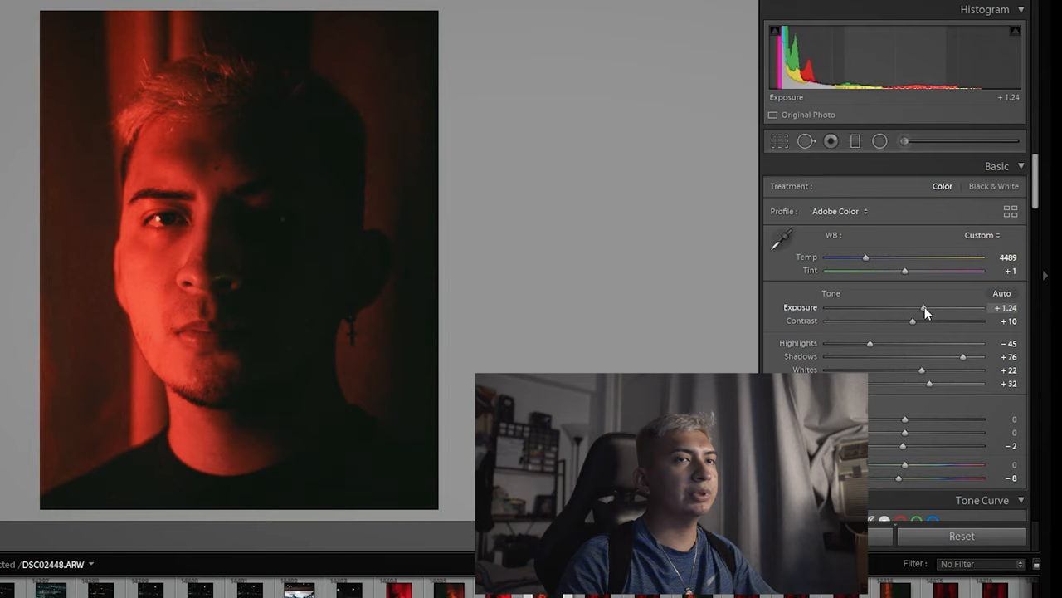
drag(906, 270, 877, 271)
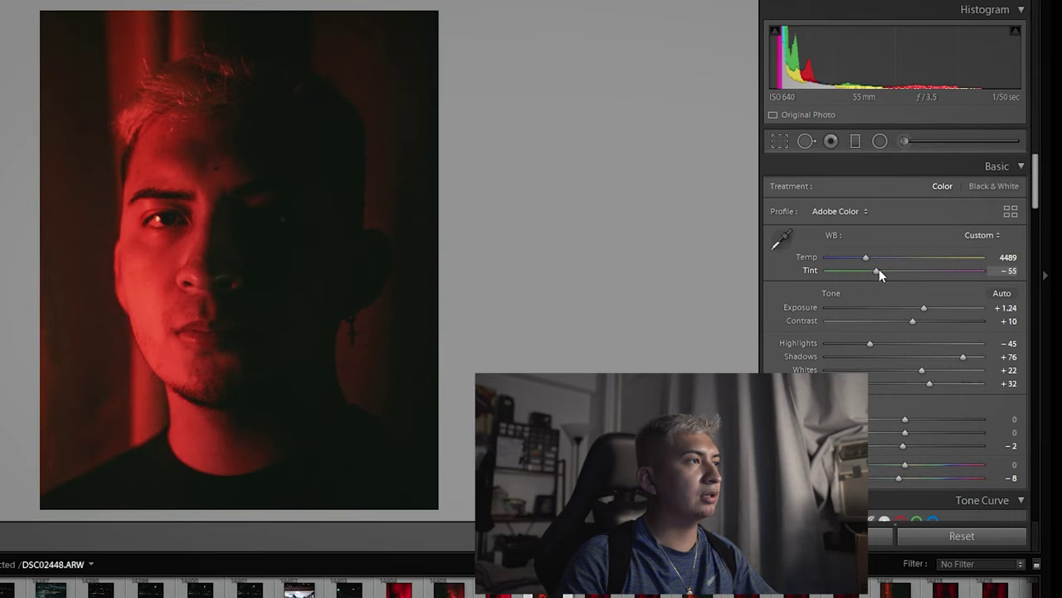
Step: Set tint −10 and temp 4715, switch to Adobe Standard, and raise contrast to +22
drag(866, 256, 877, 257)
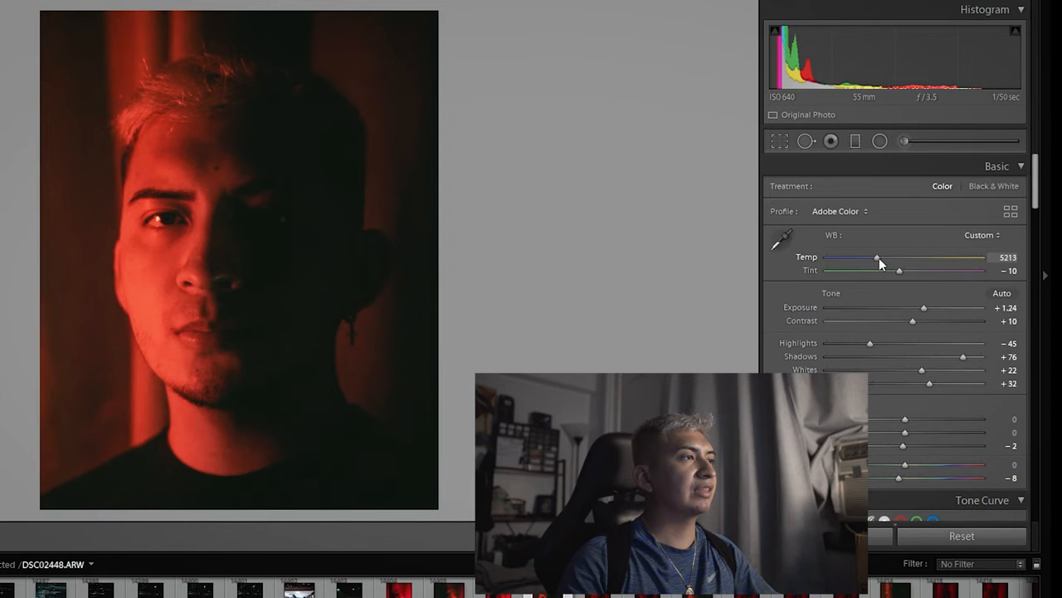
drag(878, 257, 885, 257)
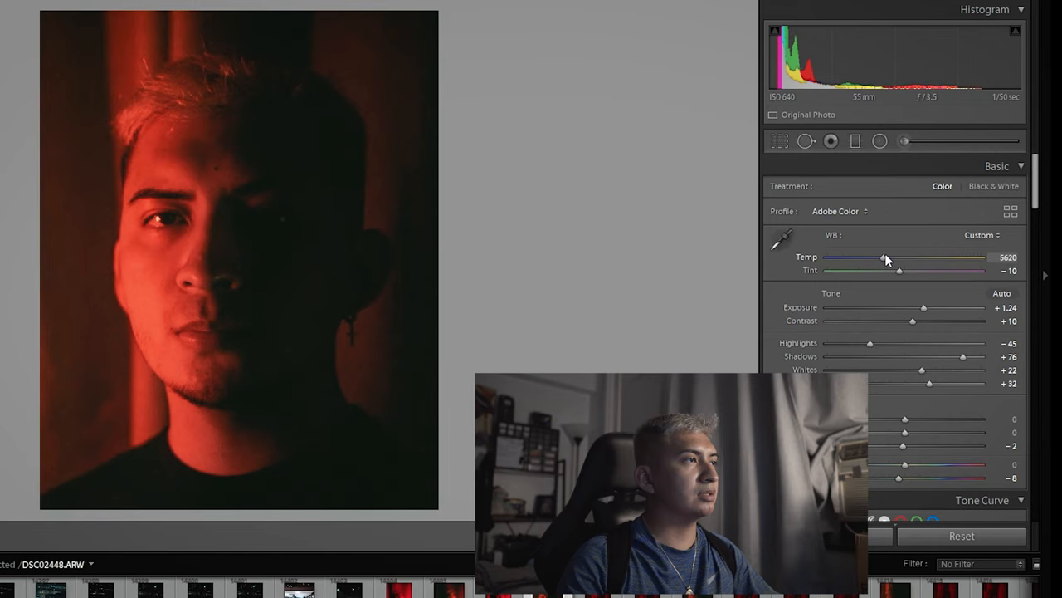
drag(884, 257, 869, 258)
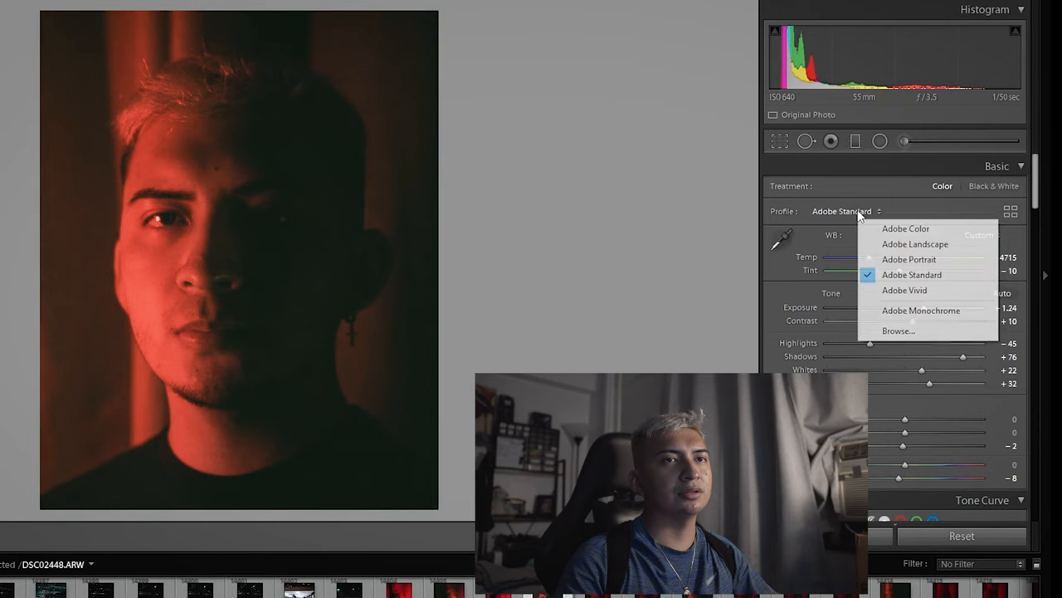
click(912, 274)
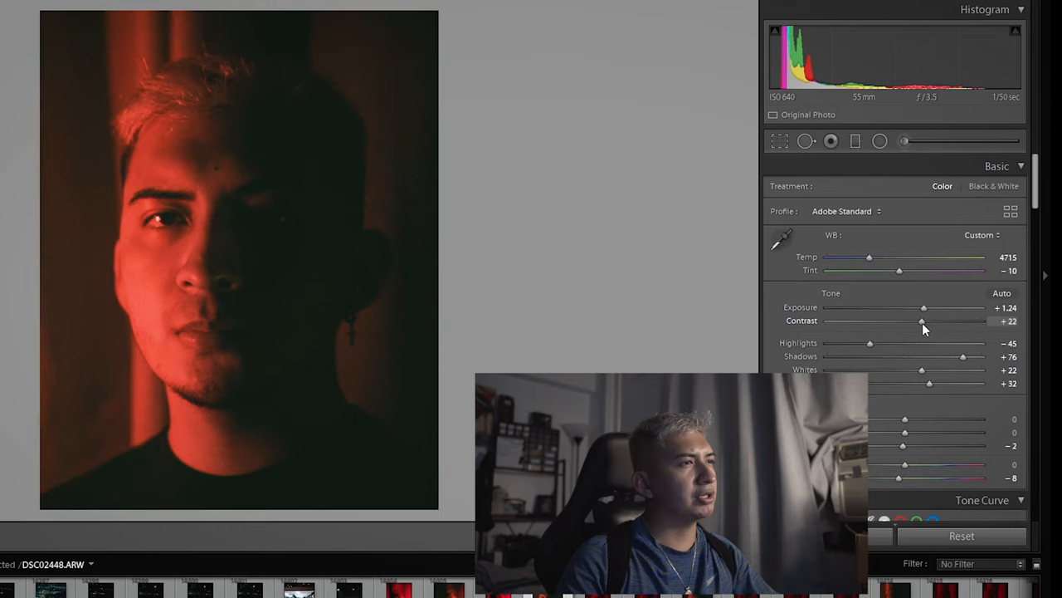
click(780, 140)
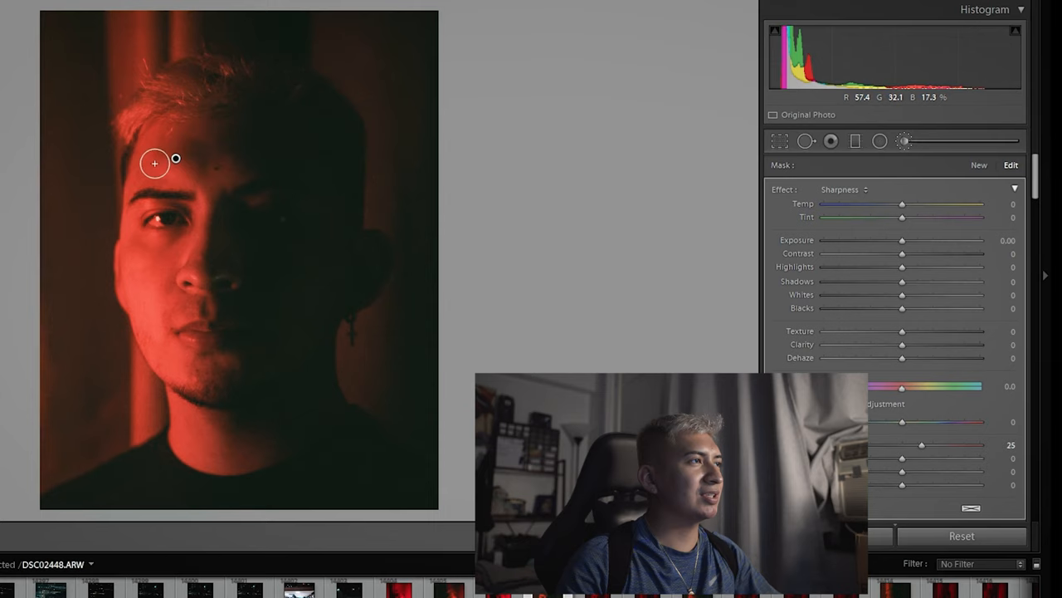
mouse_move(164, 264)
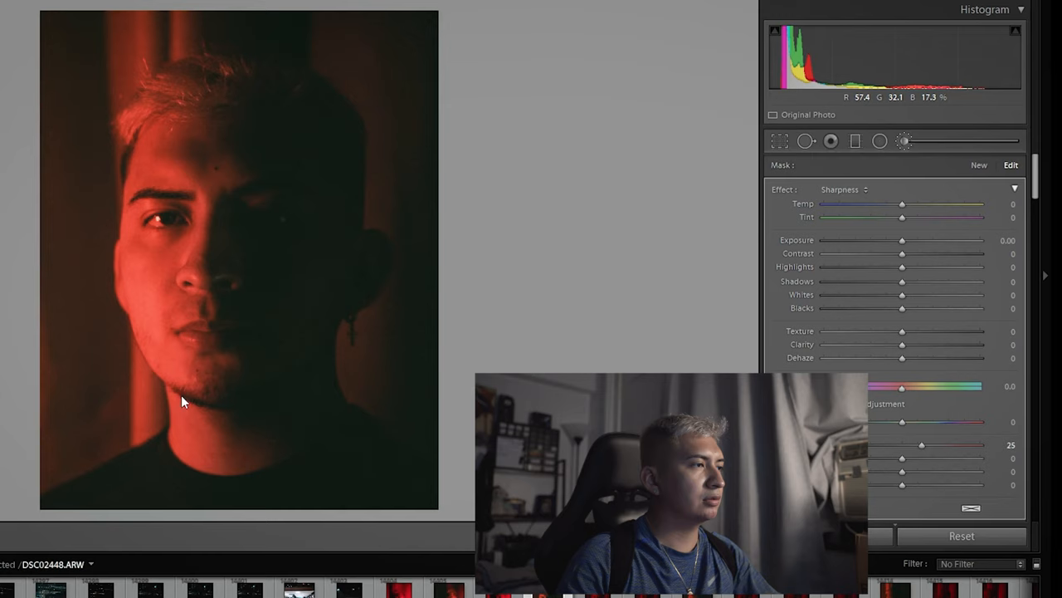
Step: Paint the skin-smoothing adjustment over the lower face
click(175, 158)
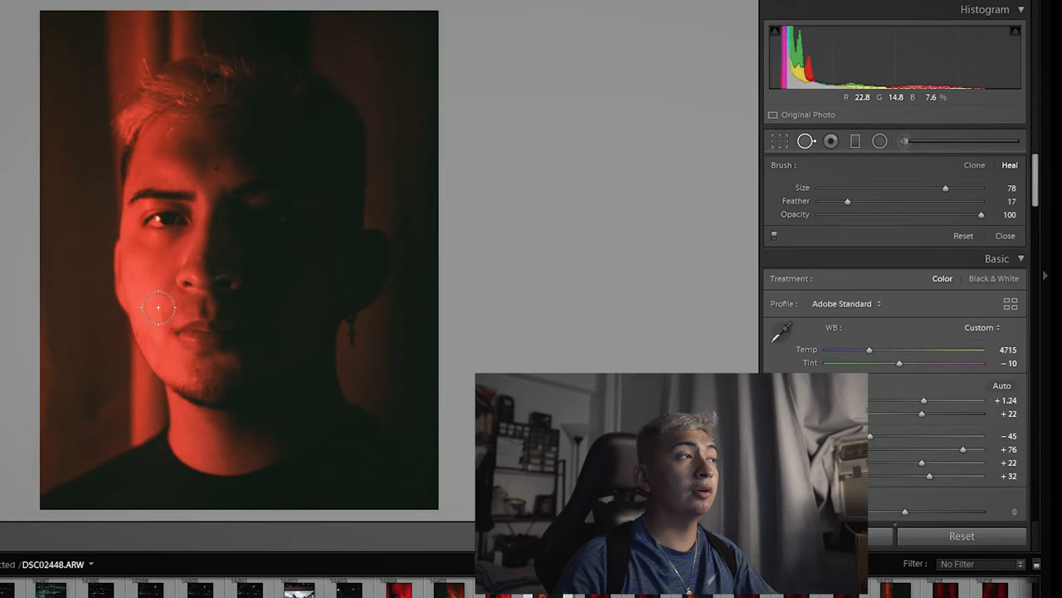
Step: Heal a blemish on the left cheek, then return to the Adjustment Brush
drag(175, 297, 195, 370)
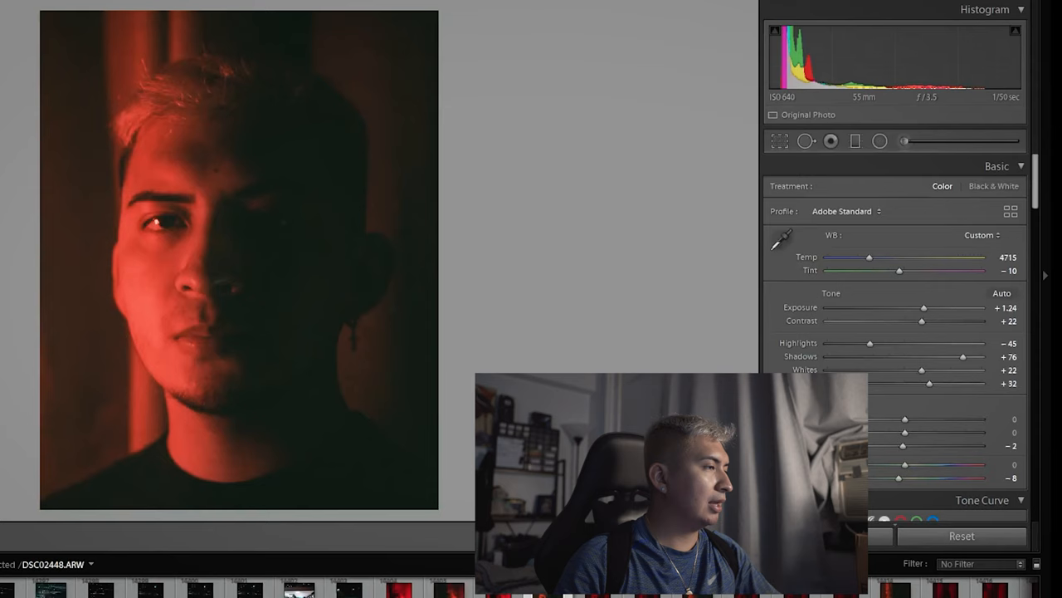
click(903, 141)
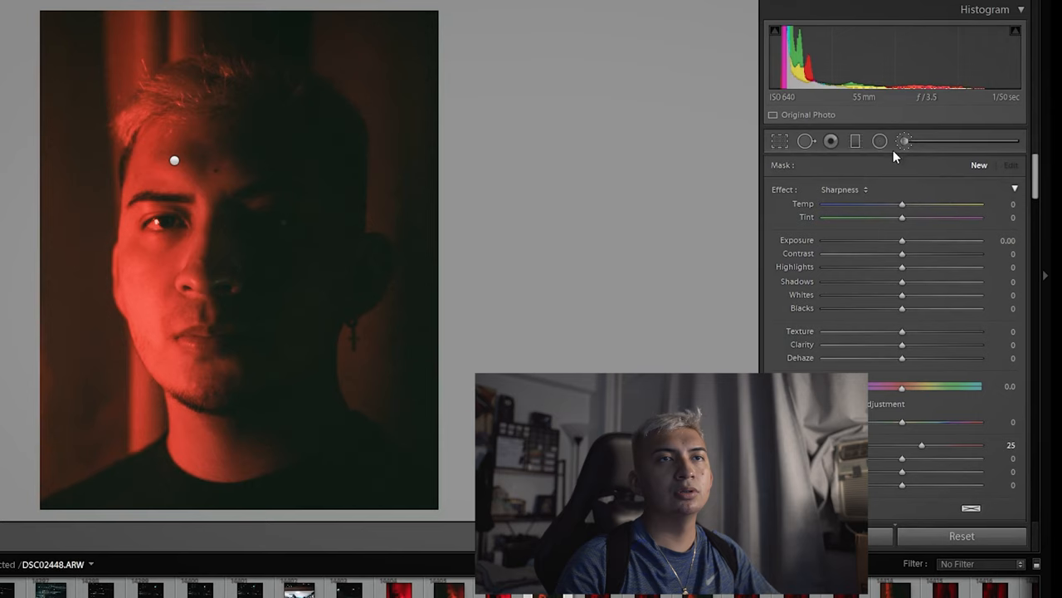